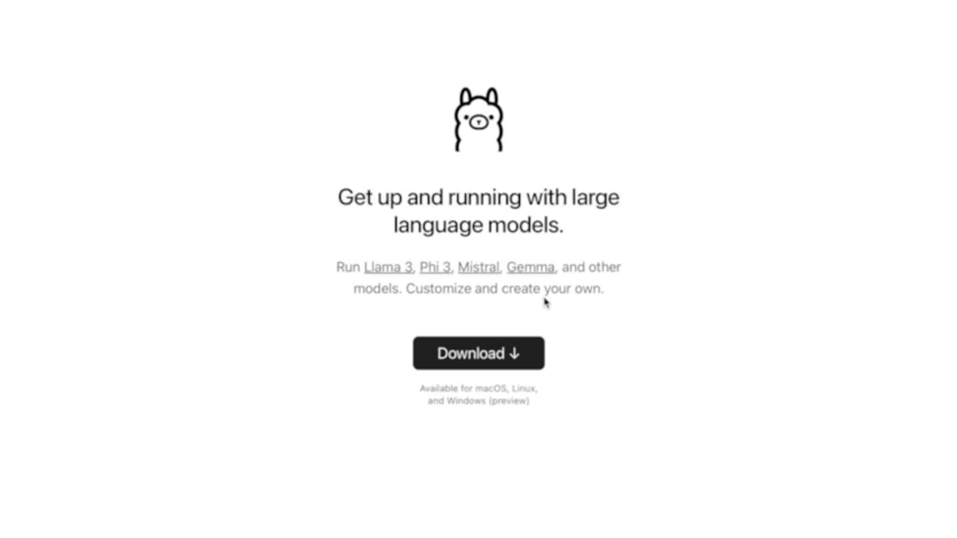
pyautogui.moveTo(477, 296)
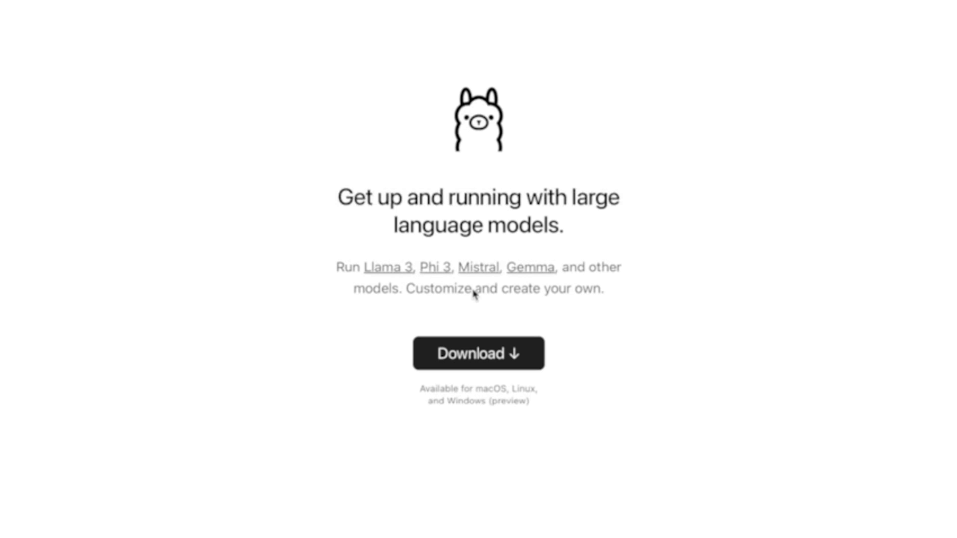
# - Show Ollama's usage overview, then enter the `ollama pull phi3` command to download phi3
pyautogui.click(478, 353)
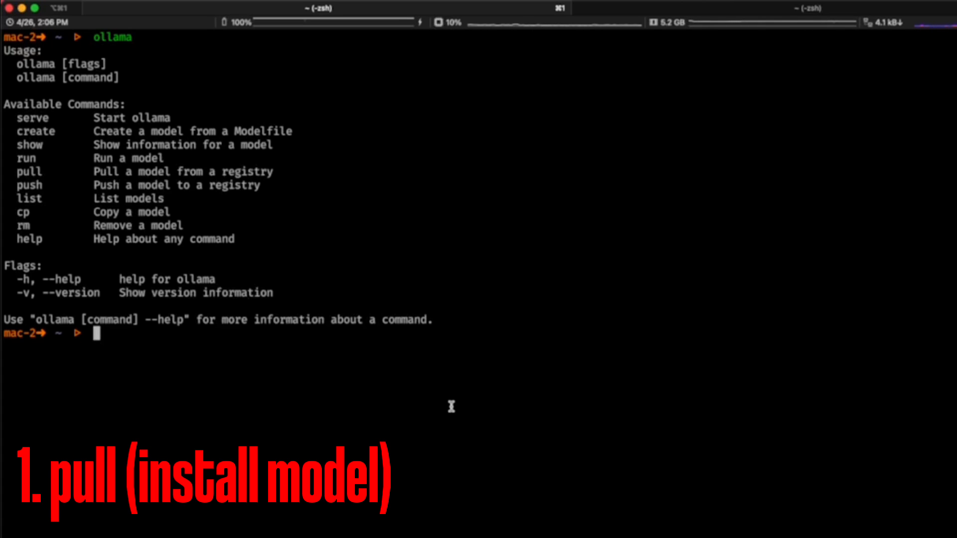
pyautogui.write('ollama pull ph')
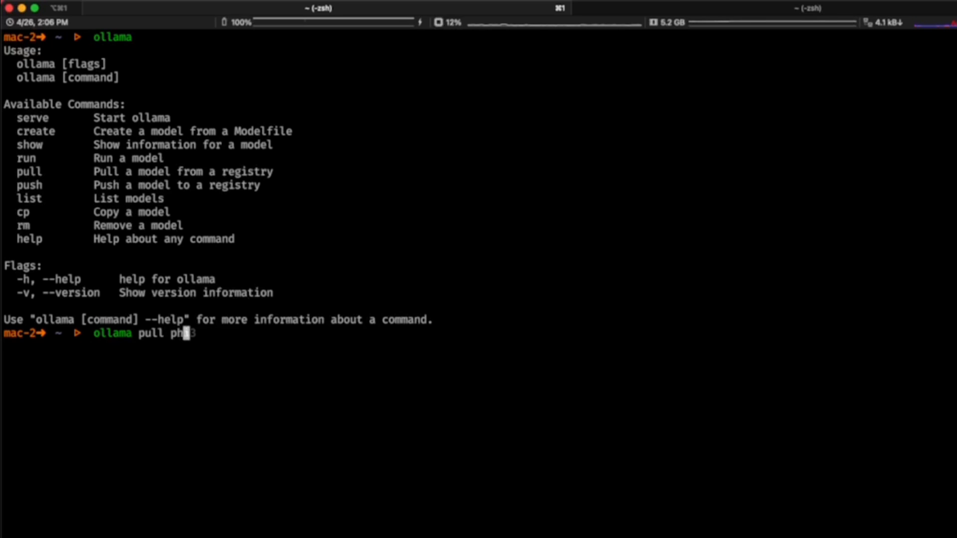
pyautogui.write('3')
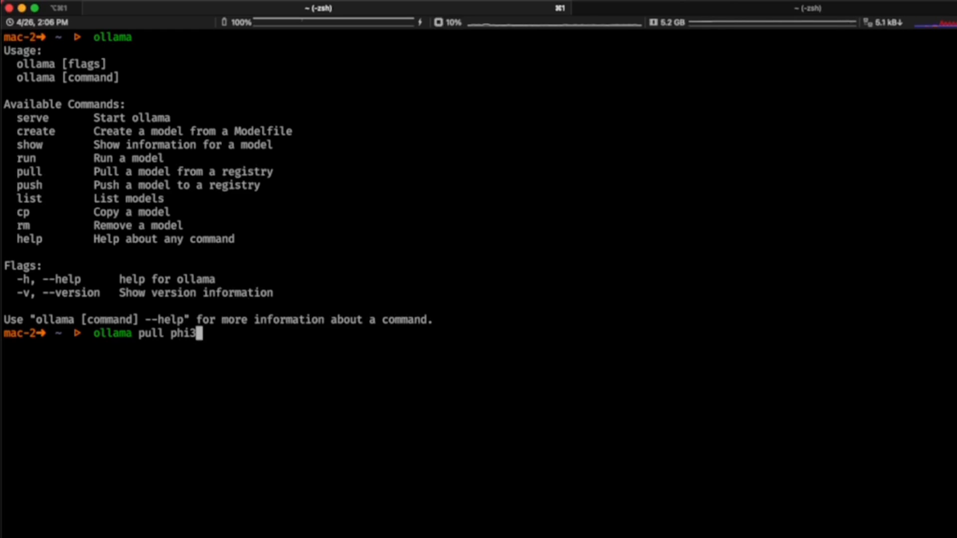
pyautogui.press('Backspace')
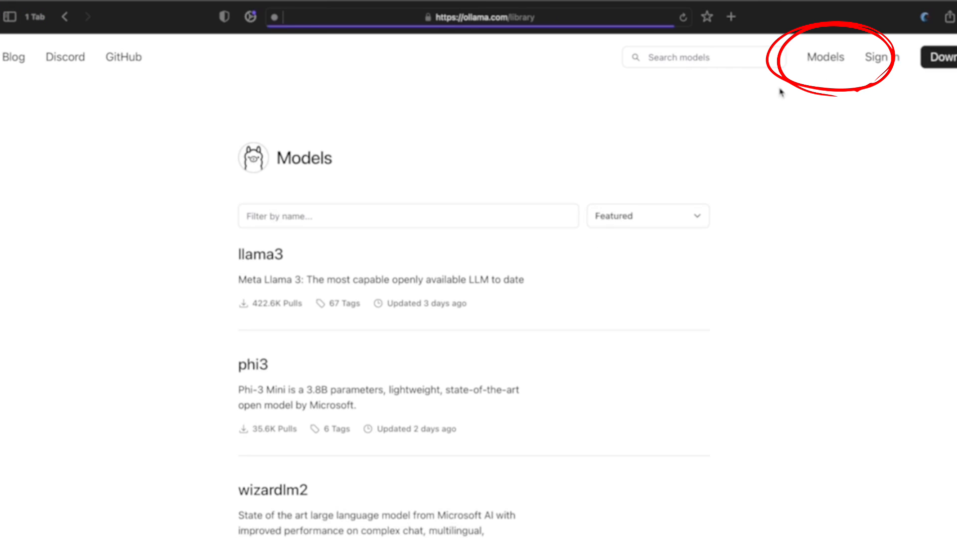
pyautogui.scroll(-3)
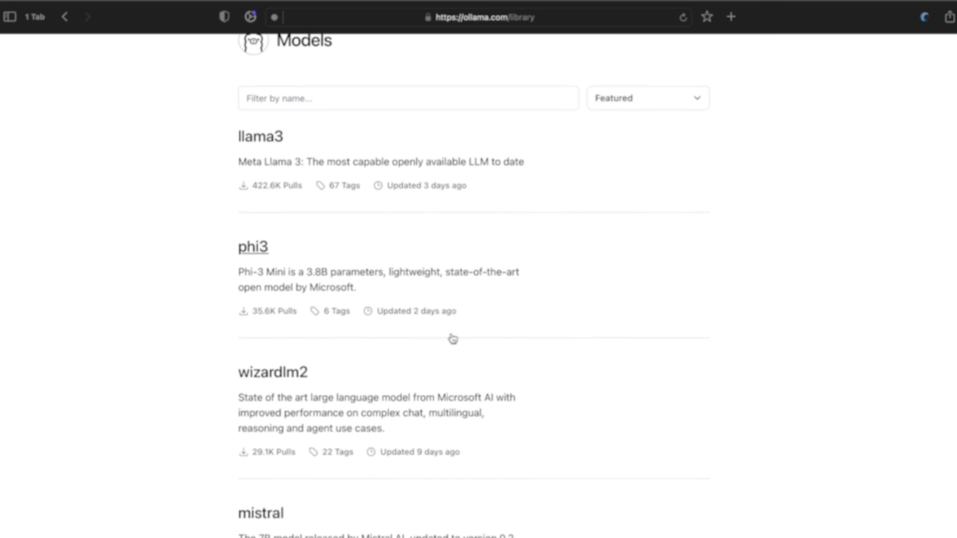
pyautogui.scroll(-3)
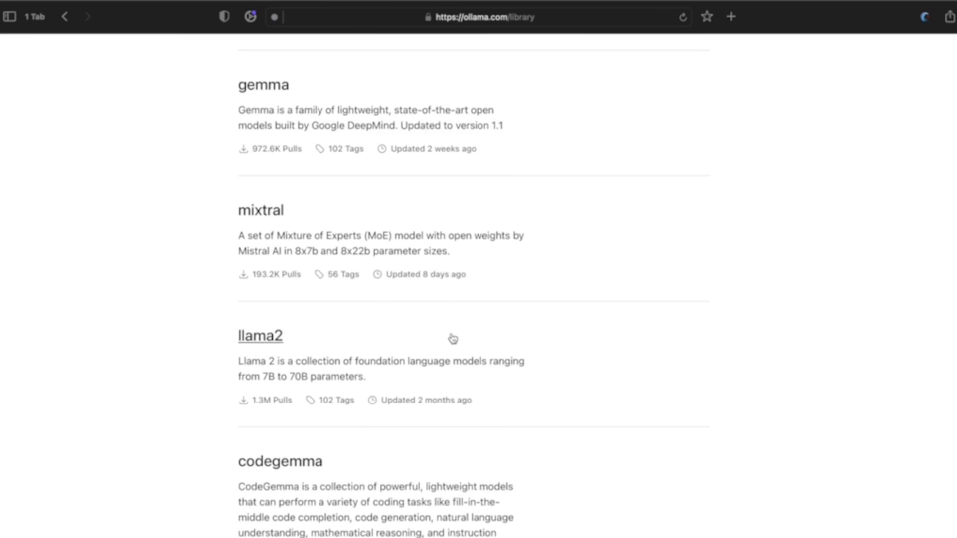
pyautogui.moveTo(452, 339)
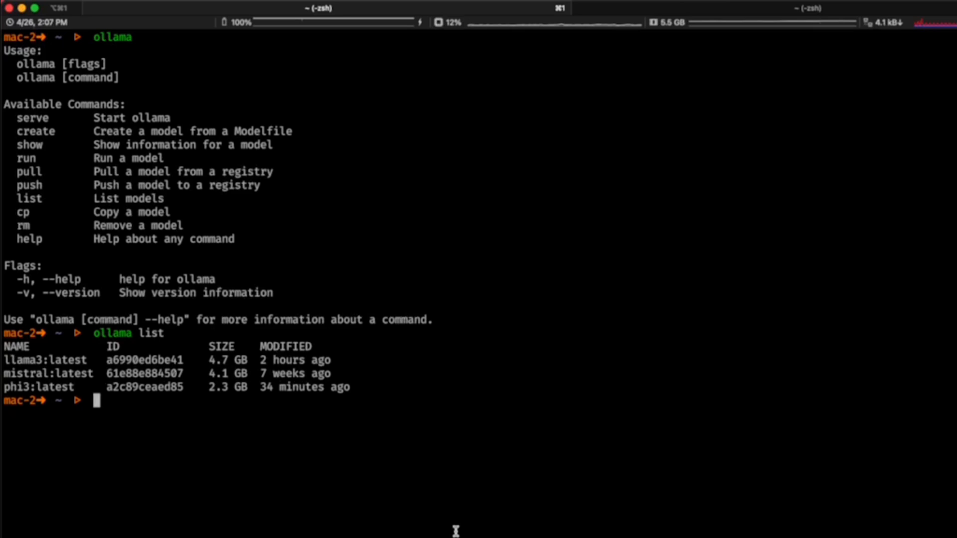
# - Run phi3 and ask it how to write Hello World in Python
pyautogui.write('ollama run phi3')
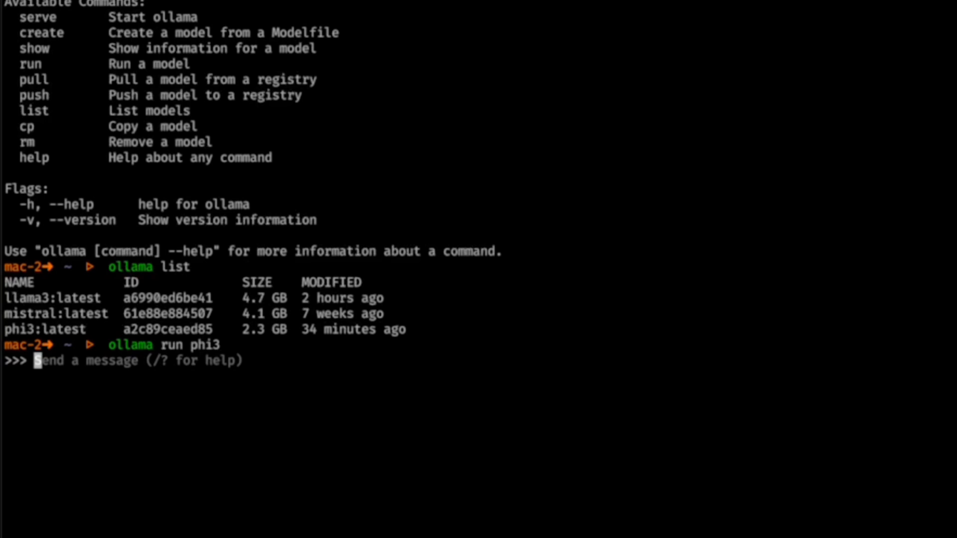
pyautogui.write('Hello world in p')
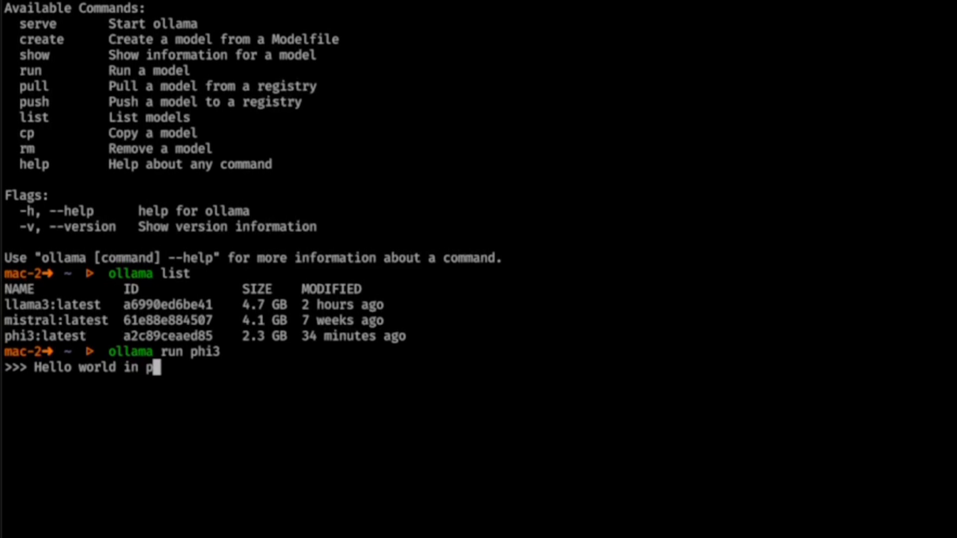
pyautogui.write('ython?')
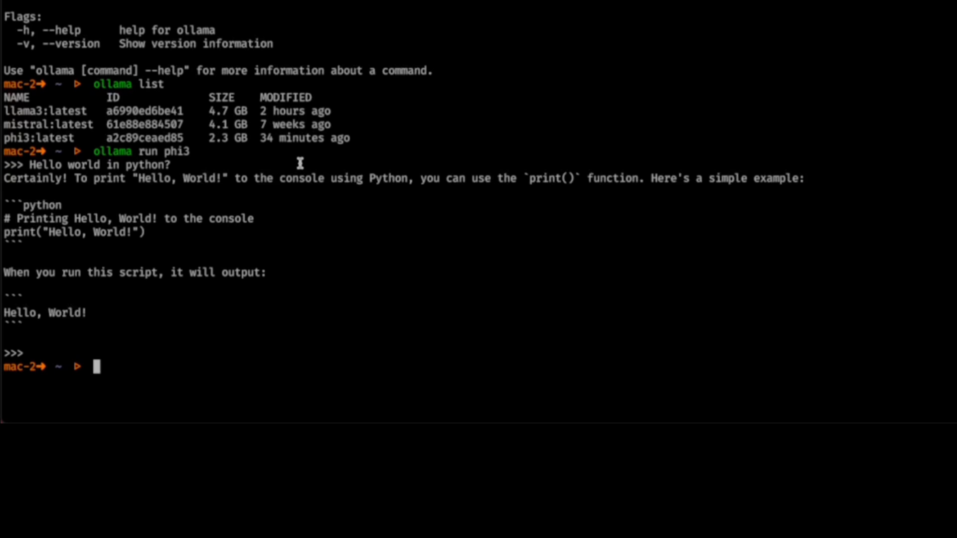
# - Start the Ollama server with OLLAMA_ORIGINS=app://obsidian.md* for Obsidian
pyautogui.write('OLLAMA_ORIGINS=app://obsidian.md* ollama serve')
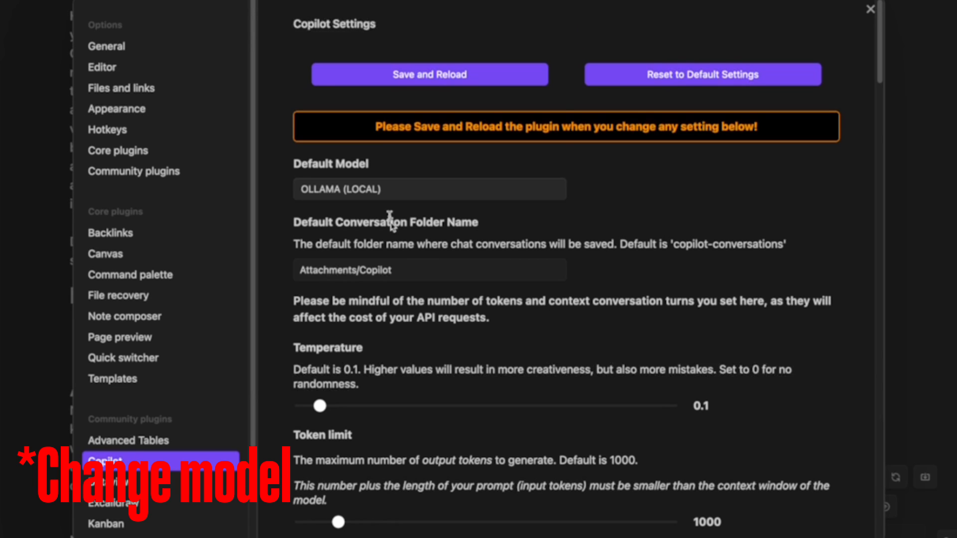
# - Choose OLLAMA (LOCAL) as Copilot's default model, then save settings and reload the plugin
pyautogui.click(429, 189)
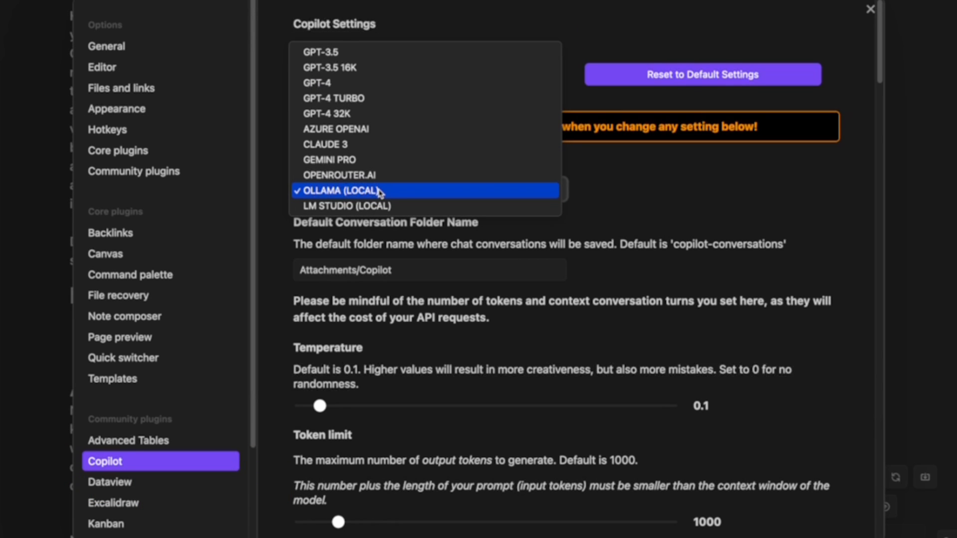
pyautogui.click(339, 189)
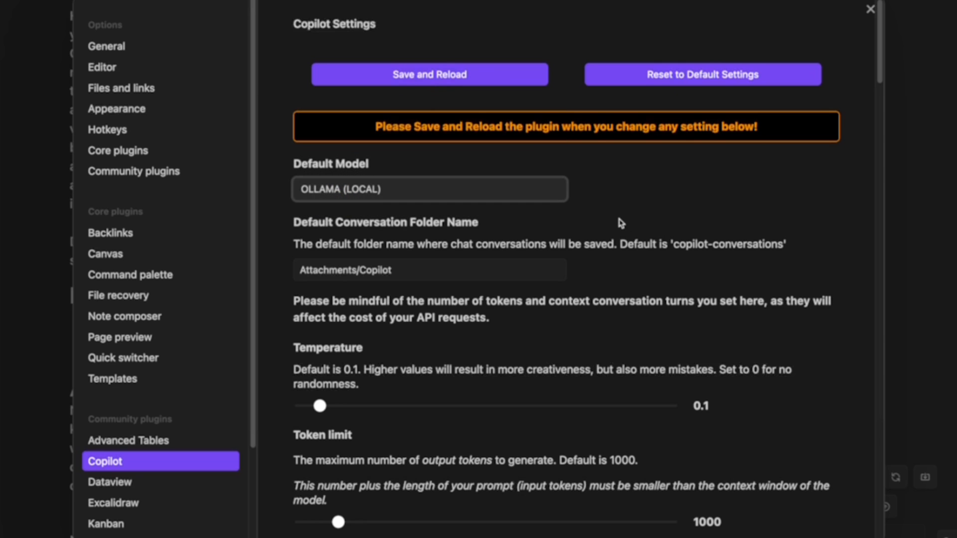
pyautogui.scroll(-3)
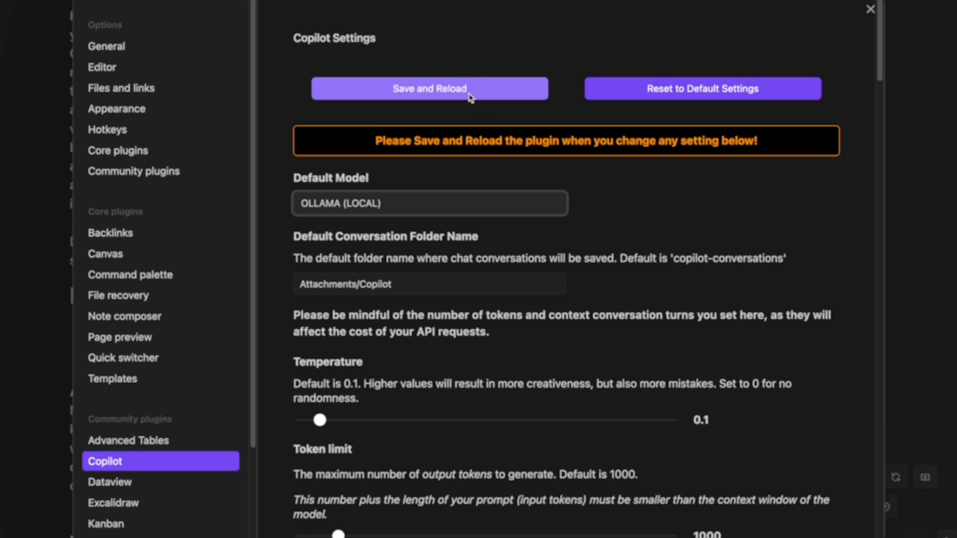
pyautogui.click(429, 89)
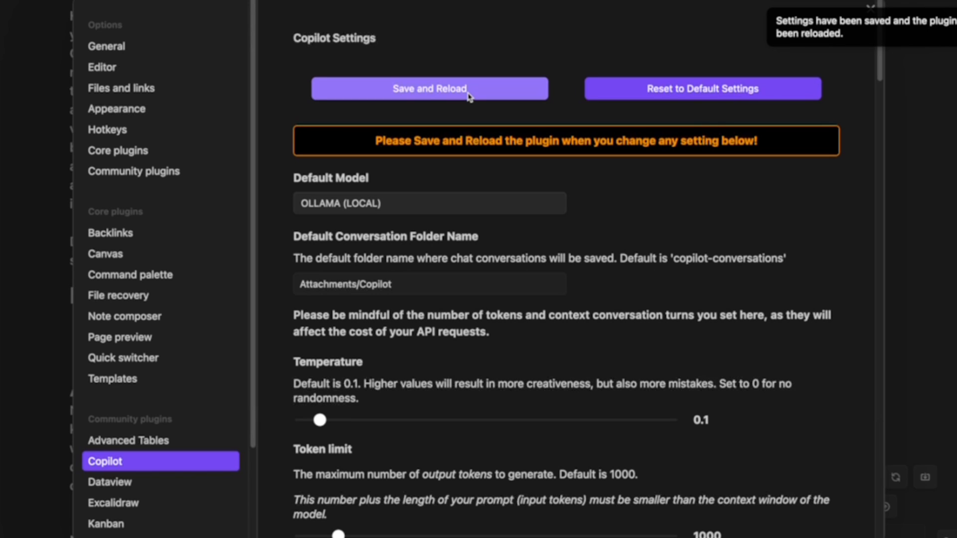